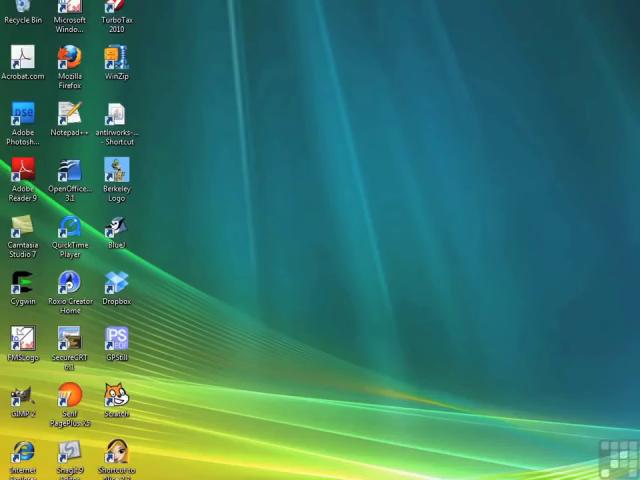
Step: Pin the CodeBlocks entry from All Programs to the Start menu and reopen it to verify
left_click(12, 476)
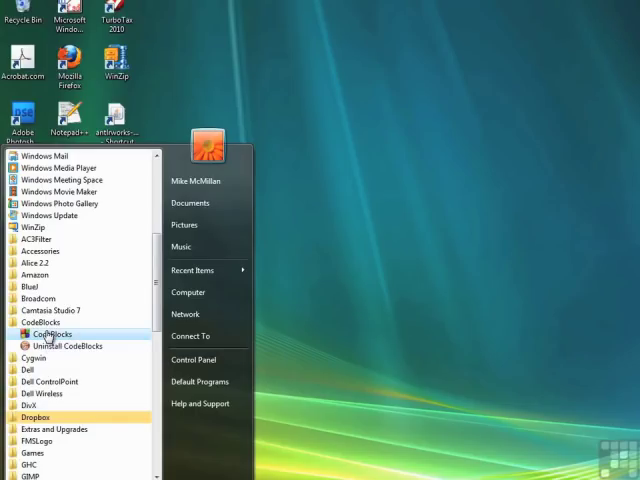
right_click(50, 334)
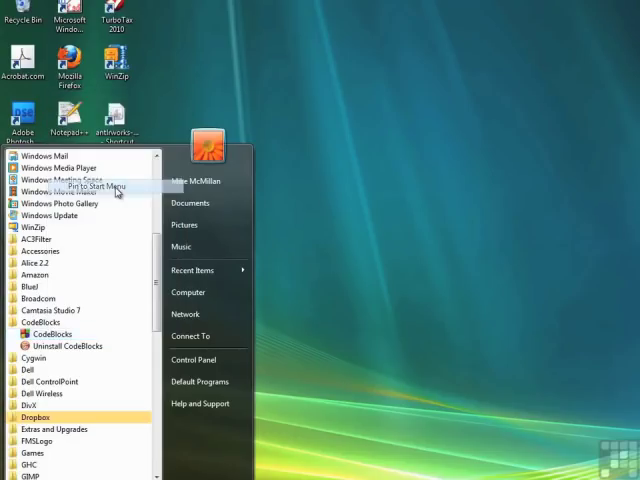
mouse_move(308, 184)
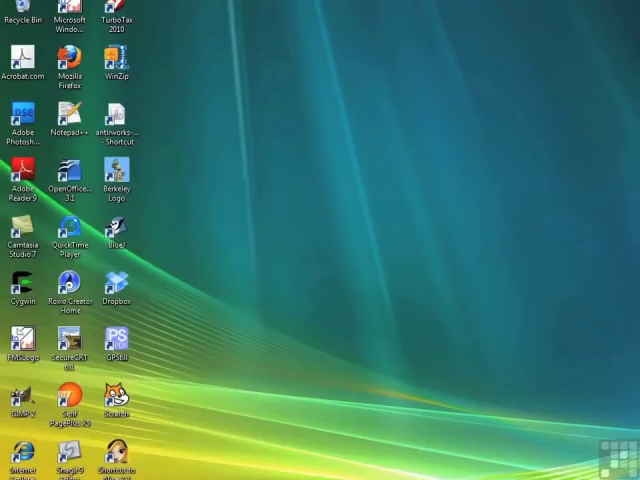
left_click(12, 476)
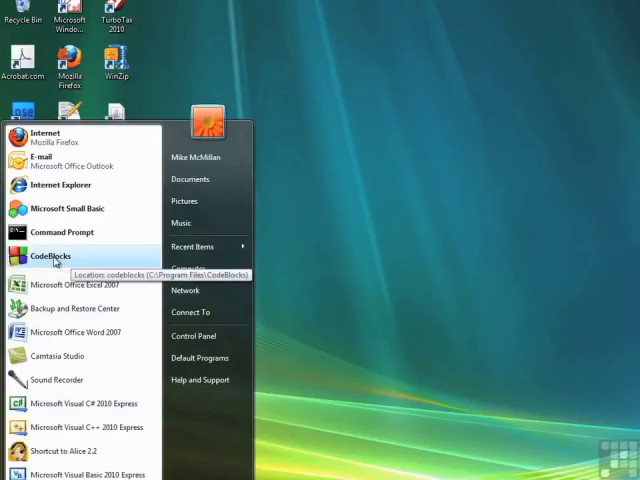
Step: Launch Code::Blocks, turn off 'Show tips at startup' and close the tip of the day
left_click(48, 256)
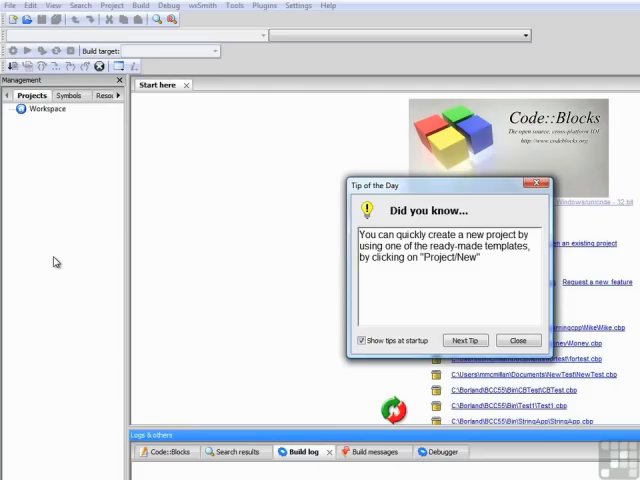
mouse_move(56, 260)
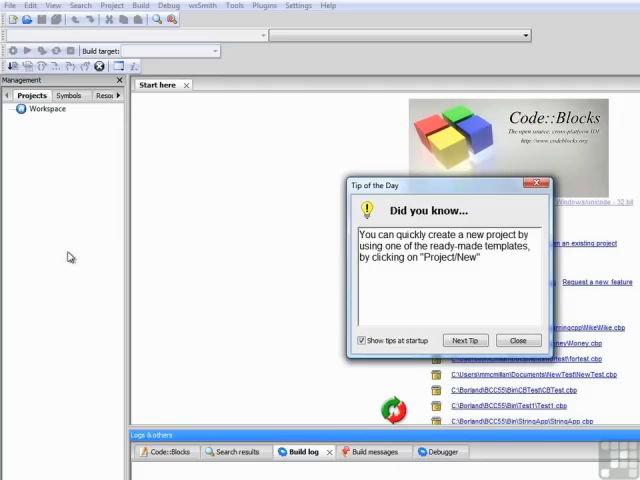
left_click(362, 340)
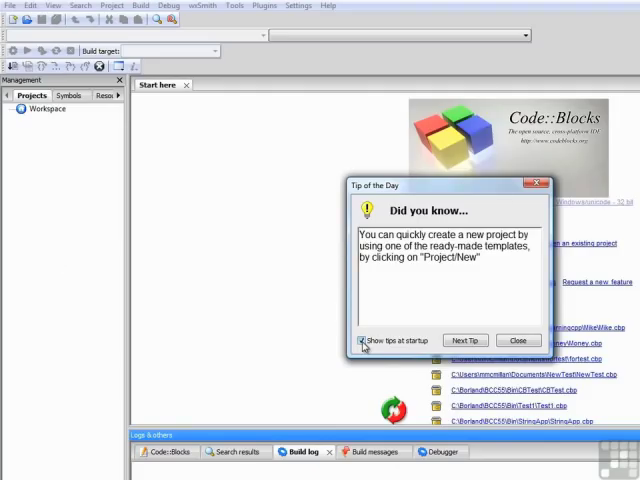
left_click(362, 340)
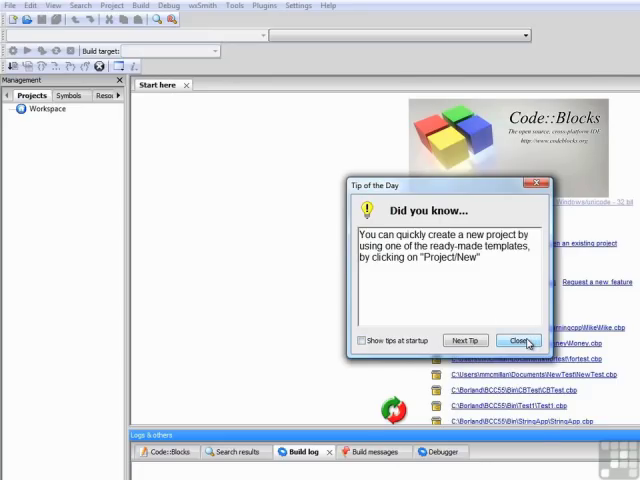
left_click(516, 340)
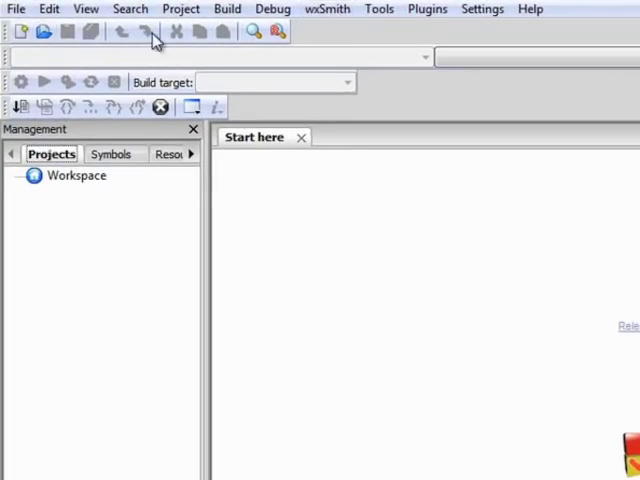
mouse_move(84, 108)
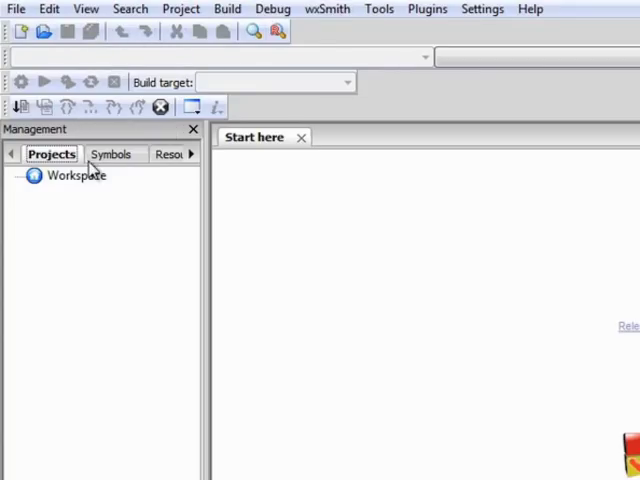
mouse_move(100, 136)
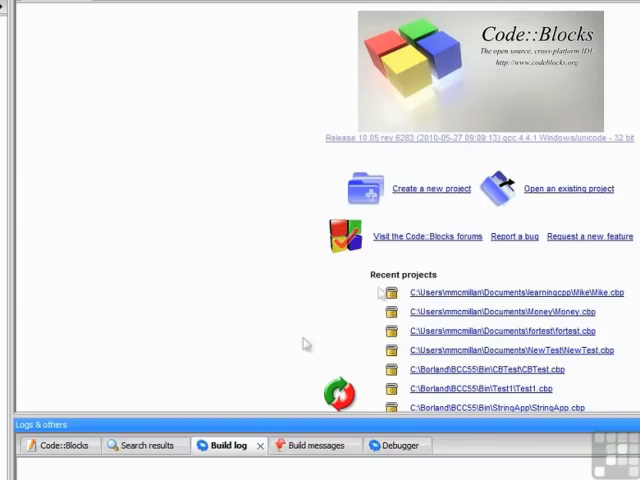
left_click(432, 188)
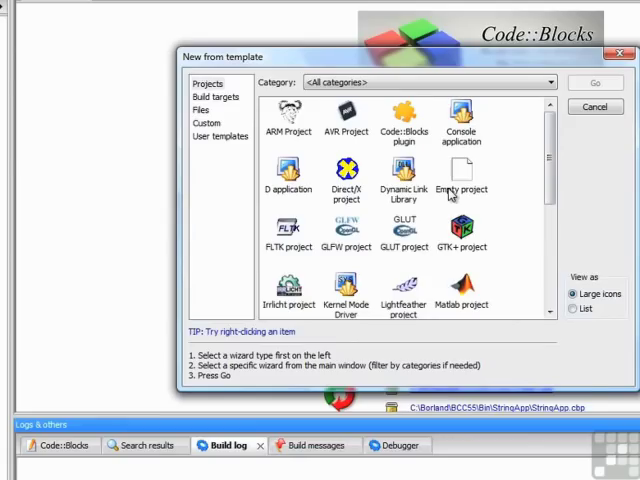
mouse_move(504, 154)
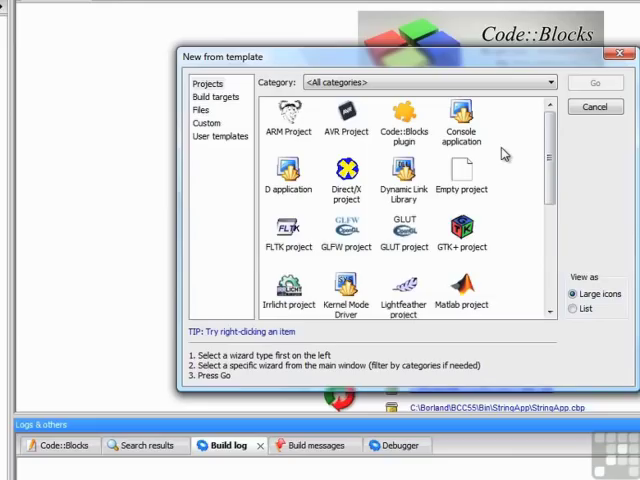
Step: Choose the Console application template and start its wizard with Go
left_click(460, 116)
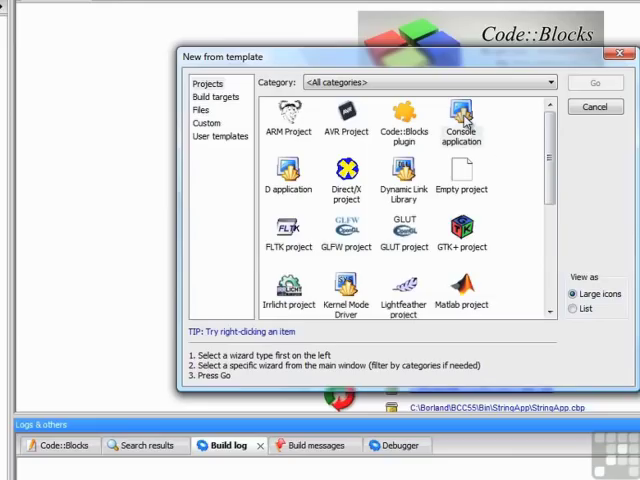
left_click(460, 120)
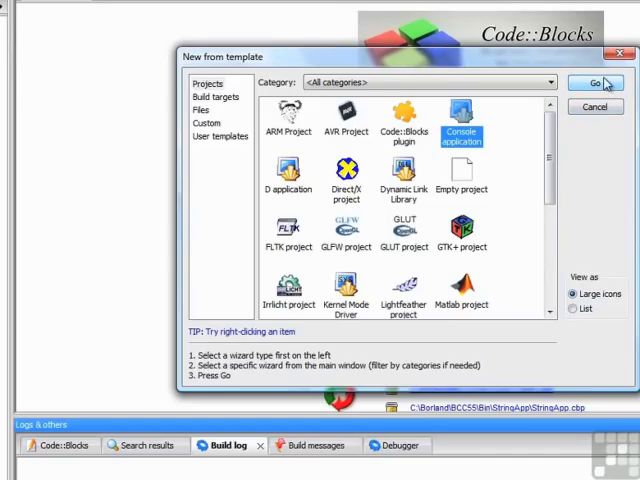
left_click(594, 84)
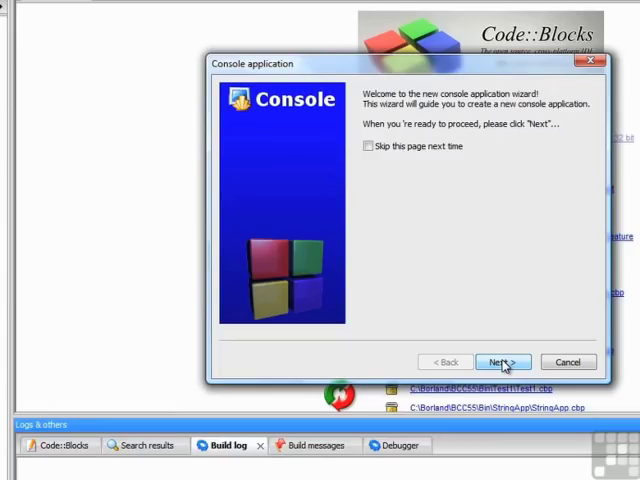
Step: Advance past the welcome page and accept C++ as the project language
left_click(502, 360)
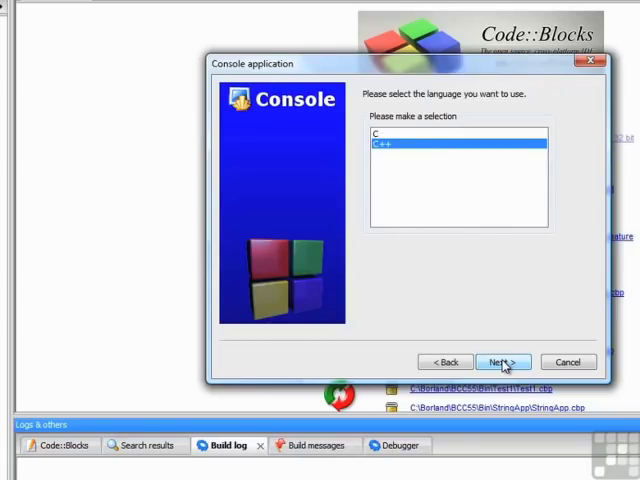
left_click(502, 360)
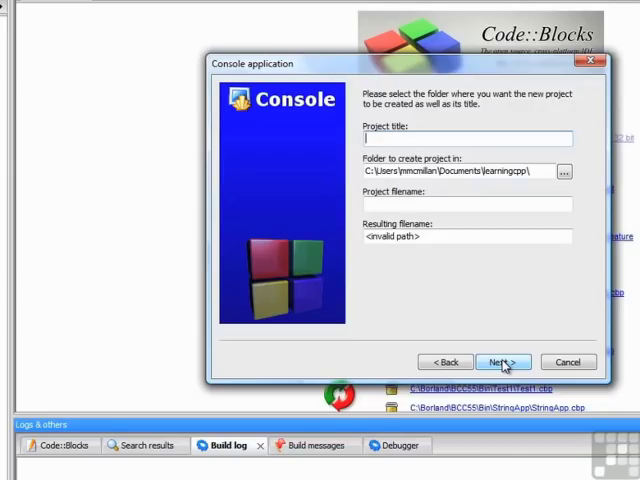
Step: Title the project 'Demo' and continue to the compiler settings page
type("Demo")
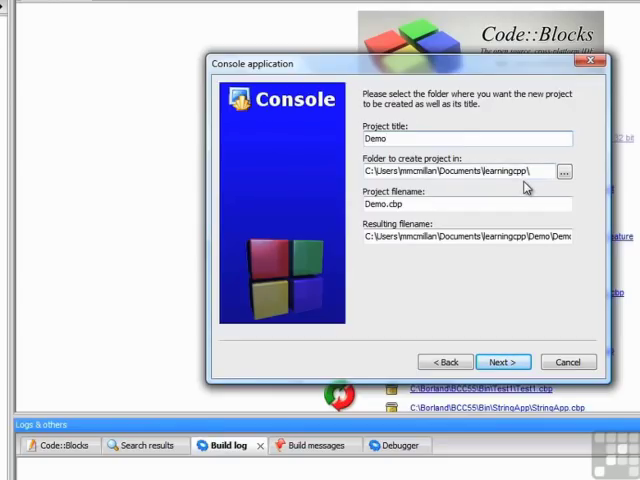
left_click(390, 138)
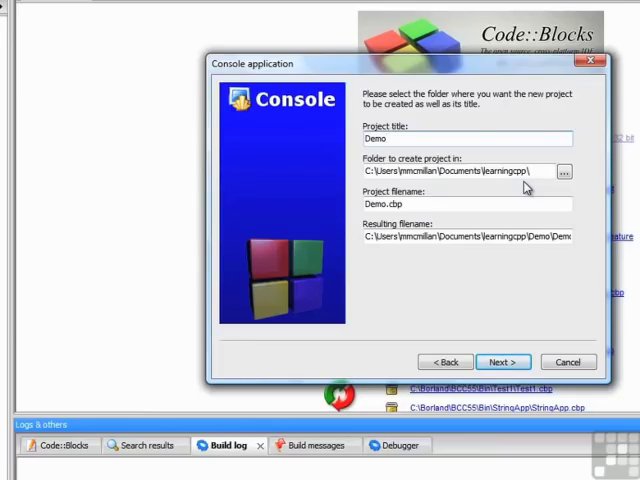
mouse_move(432, 238)
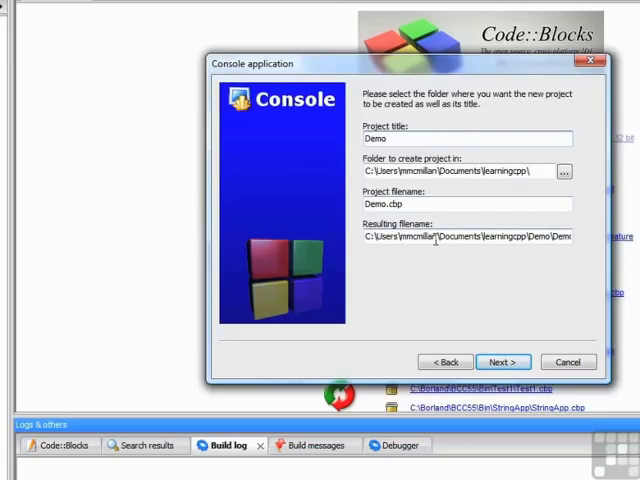
mouse_move(504, 360)
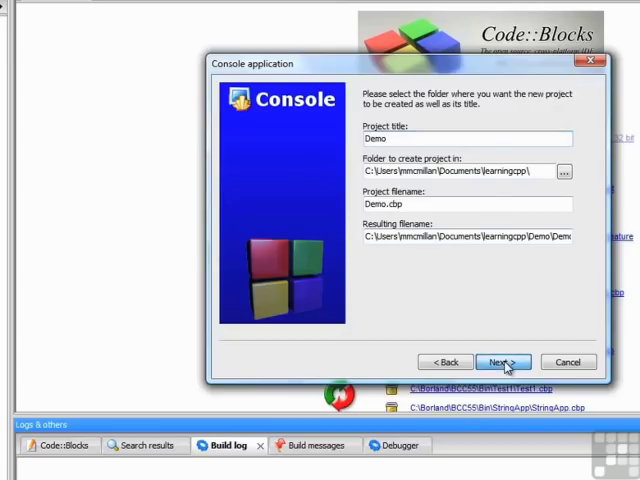
left_click(500, 360)
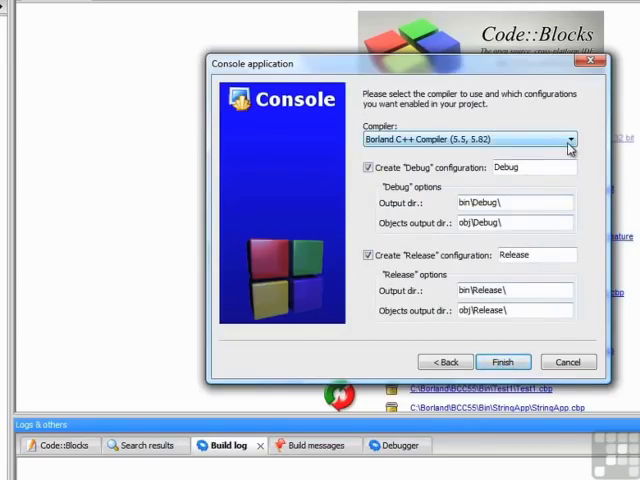
Step: Select GNU GCC Compiler and finish creating the Demo project
left_click(568, 136)
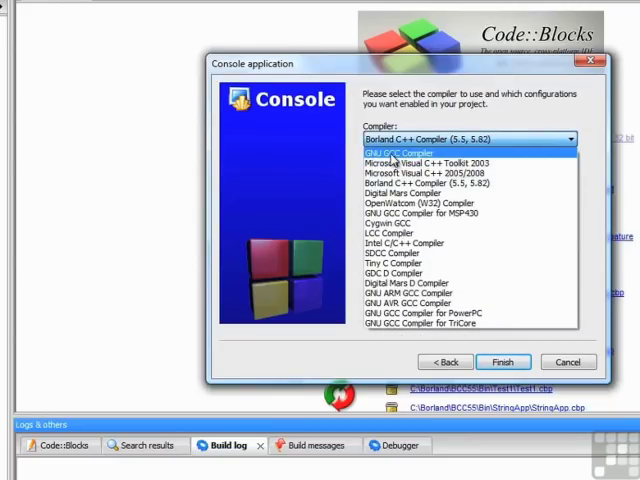
left_click(400, 152)
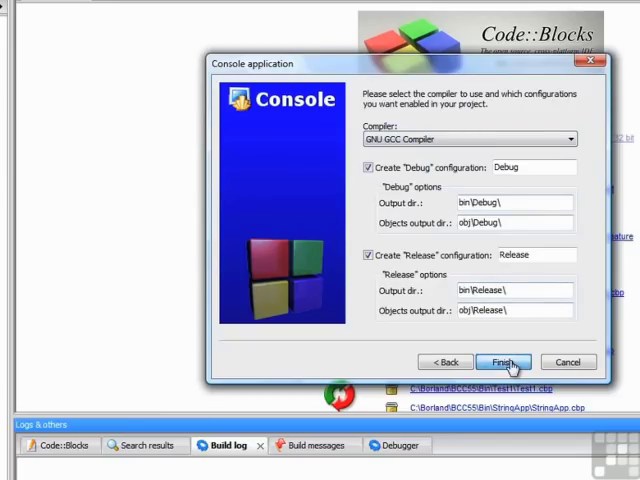
left_click(504, 360)
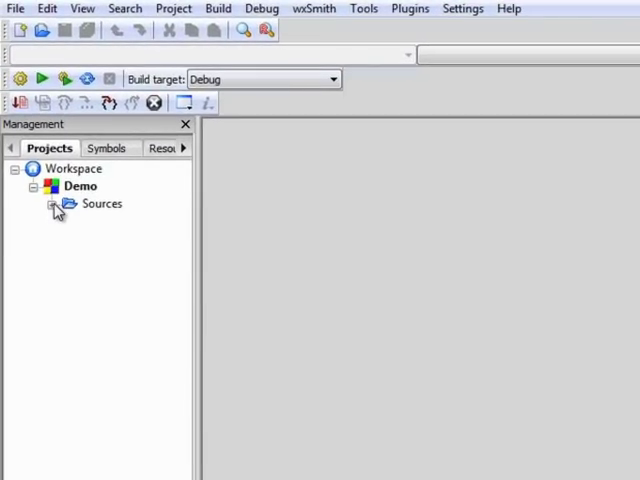
Step: Expand Demo's Sources folder and open main.cpp with its Hello world code
left_click(54, 204)
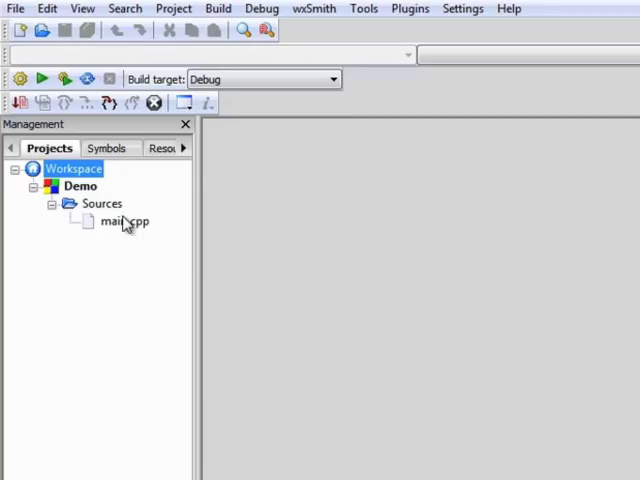
double_click(124, 220)
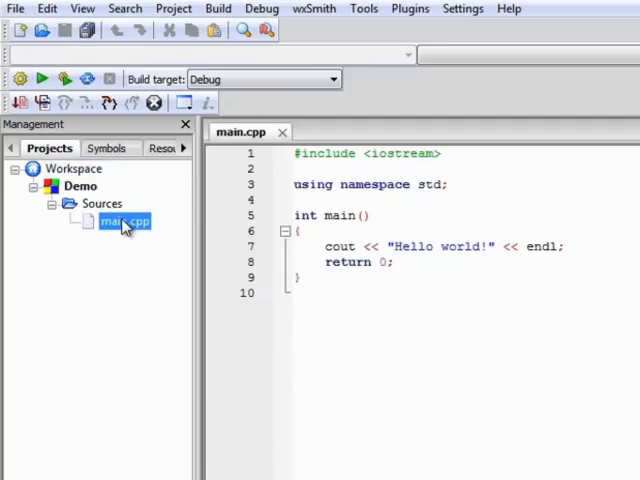